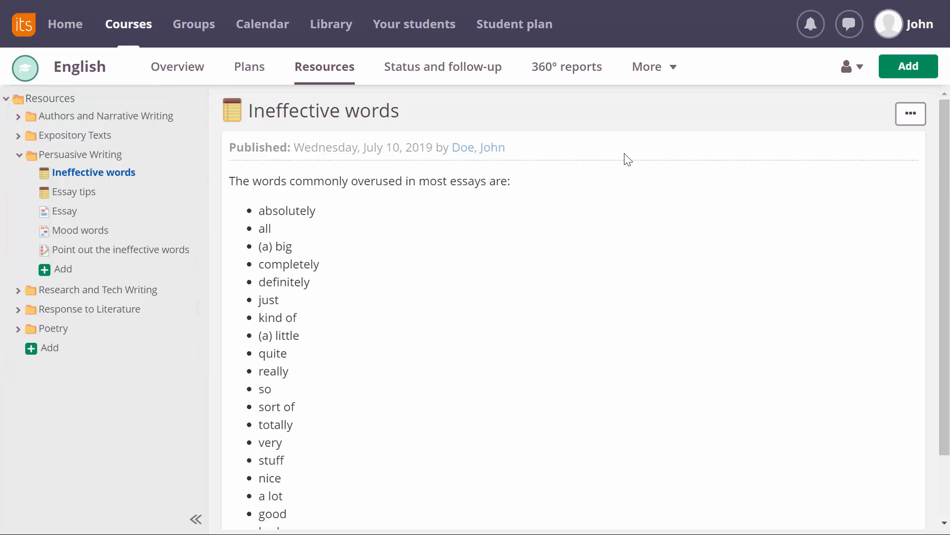
{"action": "mouse_move", "coordinate": [875, 146]}
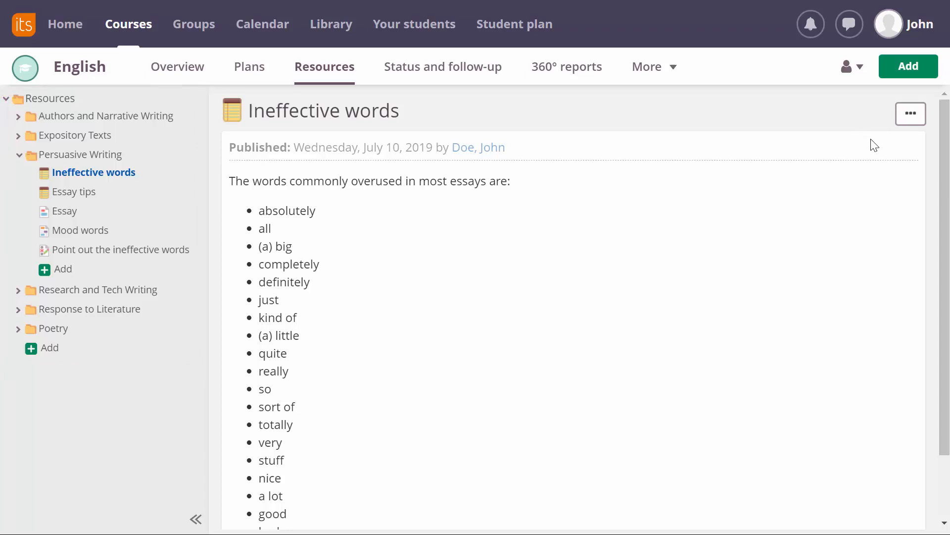
Open the options menu for the 'Ineffective words' note.
{"action": "left_click", "coordinate": [910, 114]}
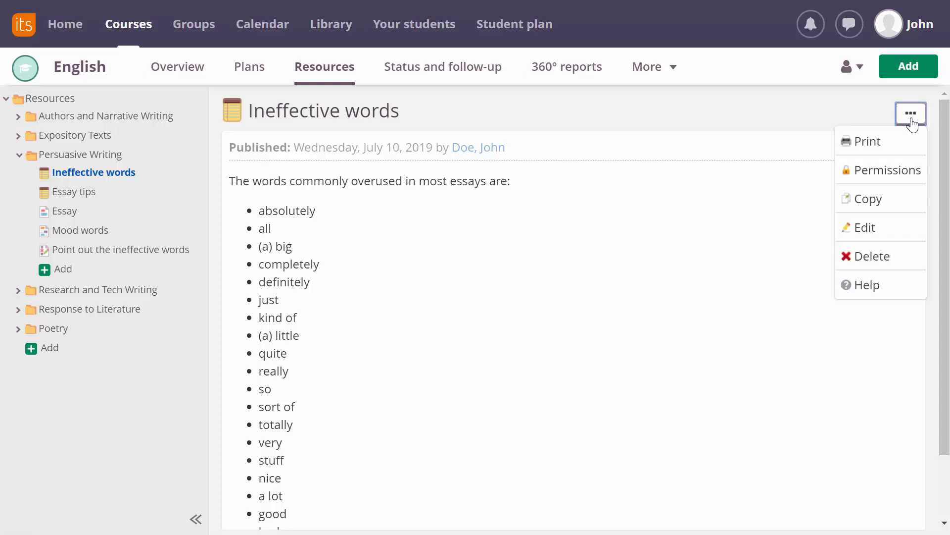
Put the 'Ineffective words' note into edit mode.
{"action": "left_click", "coordinate": [866, 227]}
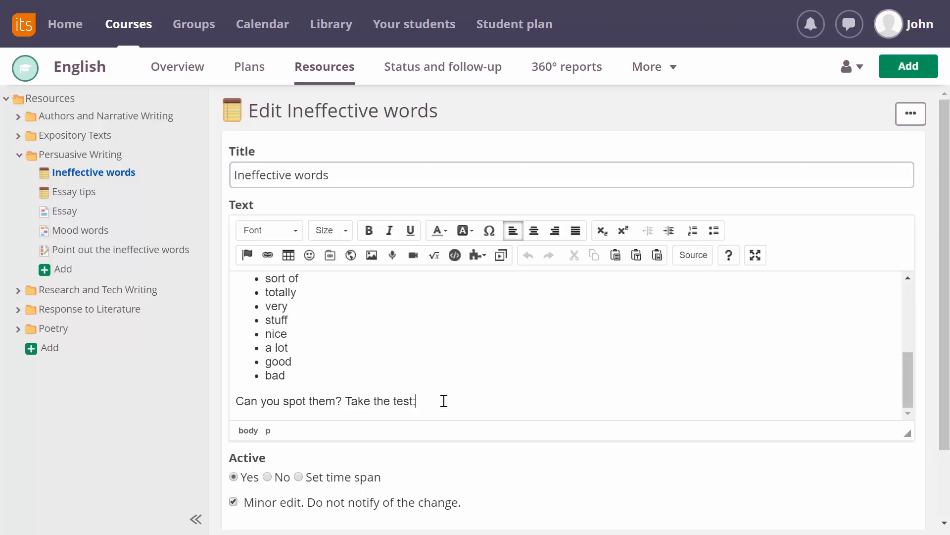
{"action": "mouse_move", "coordinate": [330, 255]}
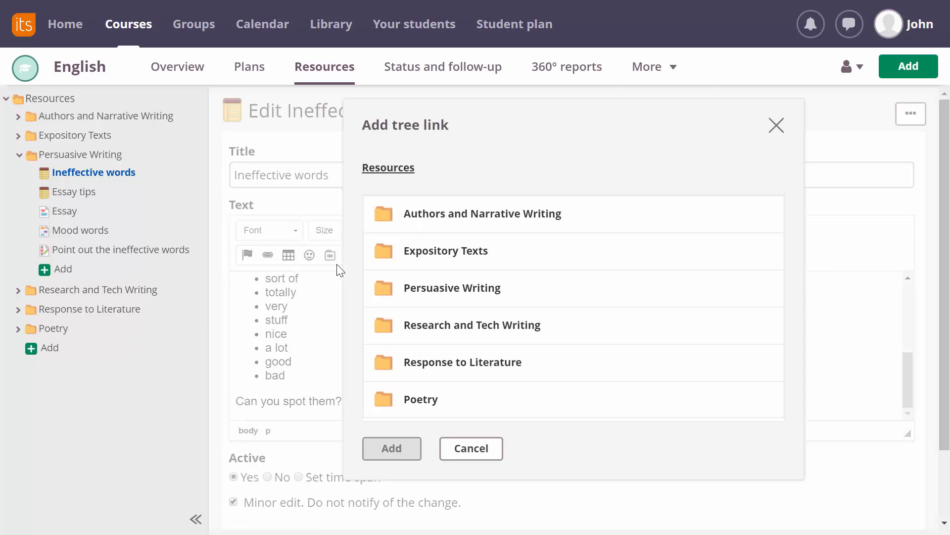
{"action": "mouse_move", "coordinate": [345, 271]}
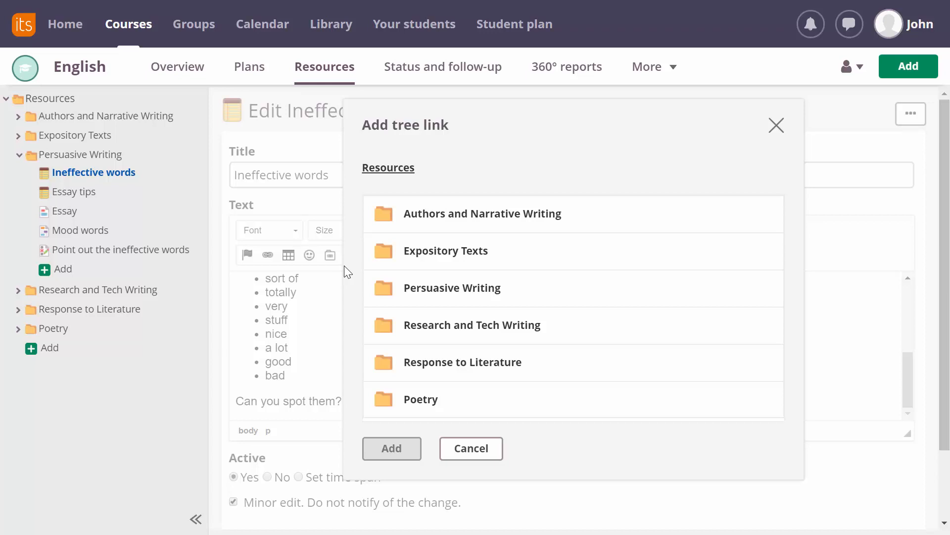
In the tree link picker, open Persuasive Writing and choose the 'Point out the ineffective words' test.
{"action": "left_click", "coordinate": [472, 324]}
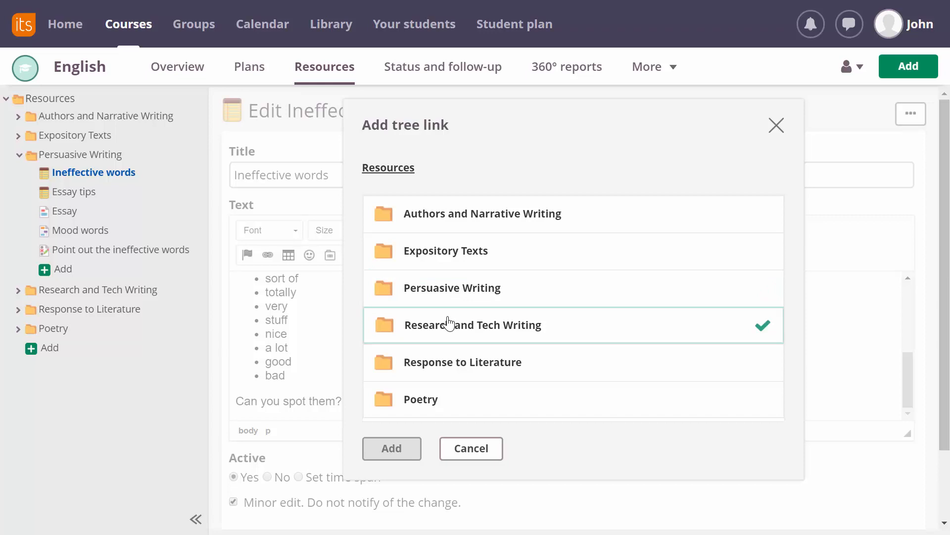
{"action": "left_click", "coordinate": [452, 287]}
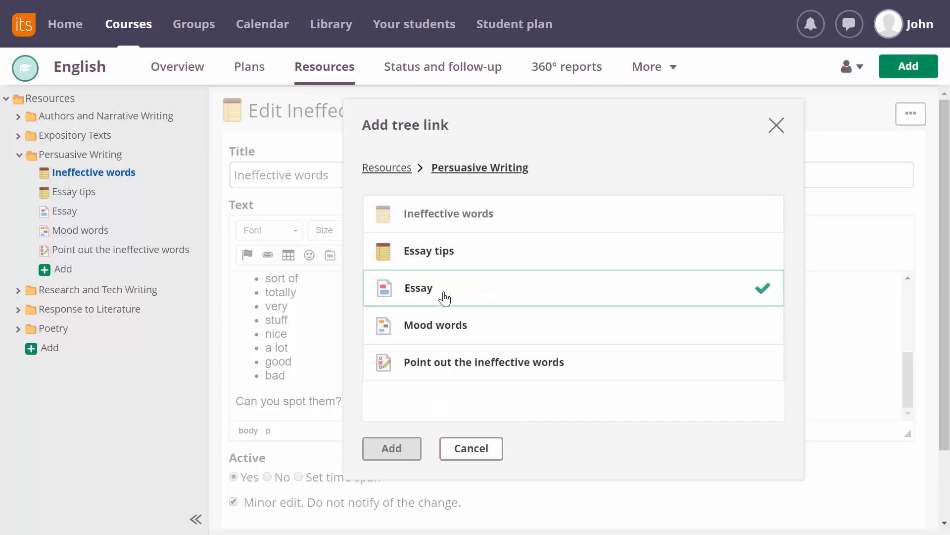
{"action": "left_click", "coordinate": [484, 362]}
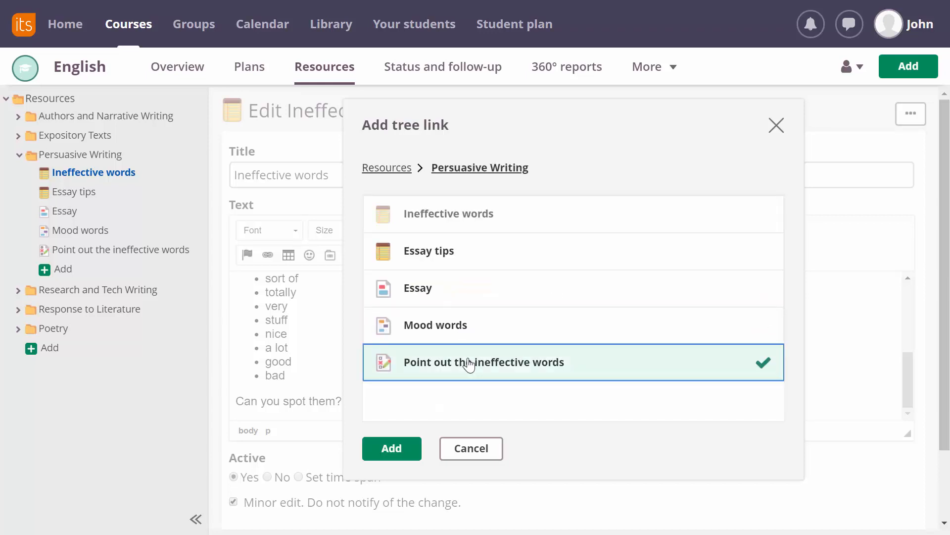
Insert the test link, save the note, and follow the link to verify it.
{"action": "left_click", "coordinate": [391, 448]}
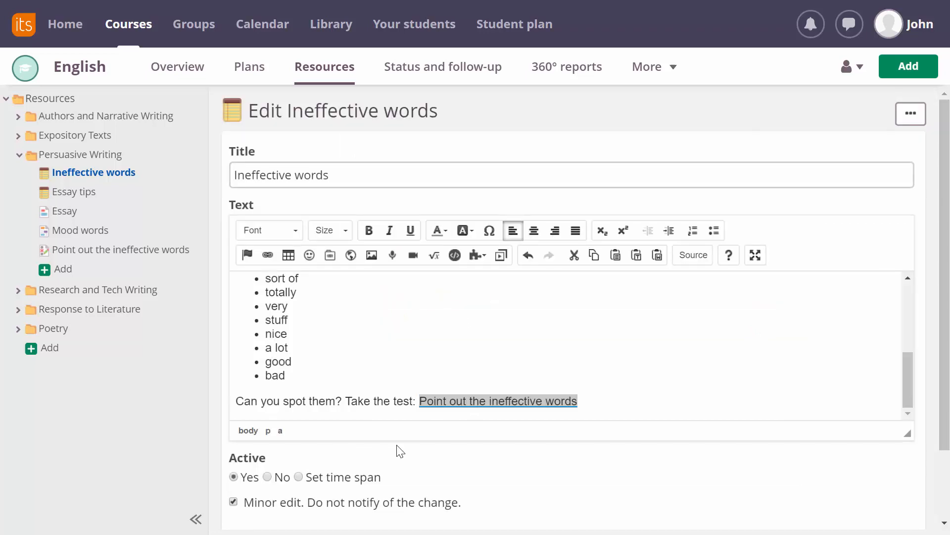
{"action": "scroll", "scroll_direction": "down", "scroll_amount": 3}
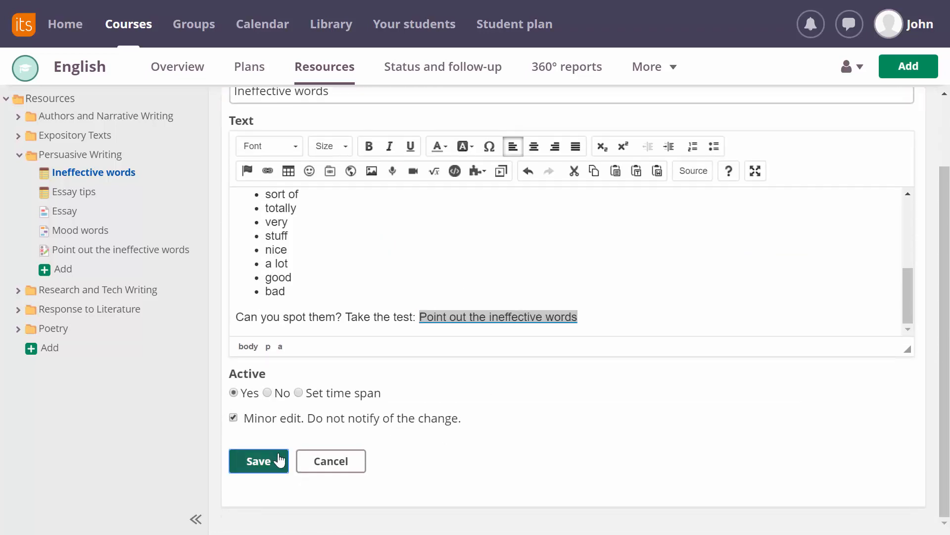
{"action": "left_click", "coordinate": [258, 460]}
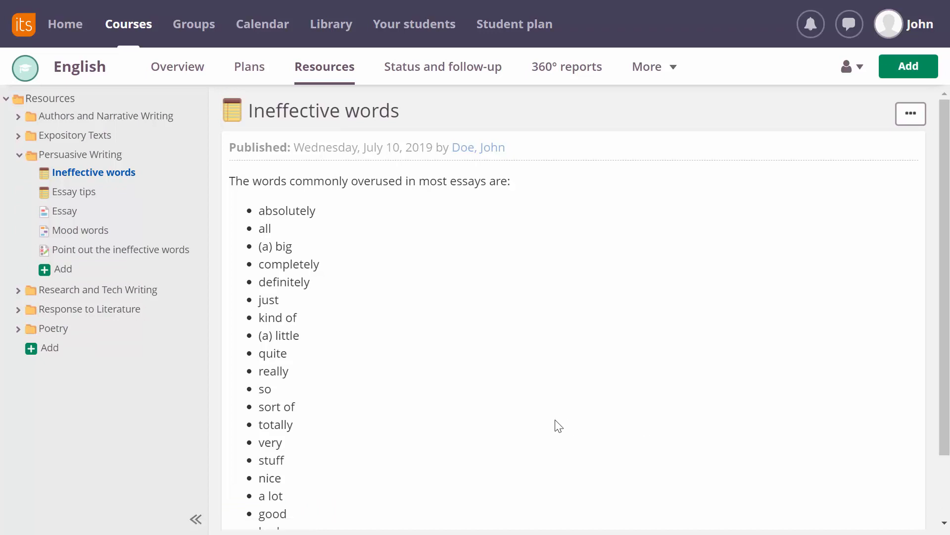
{"action": "scroll", "scroll_direction": "down", "scroll_amount": 3}
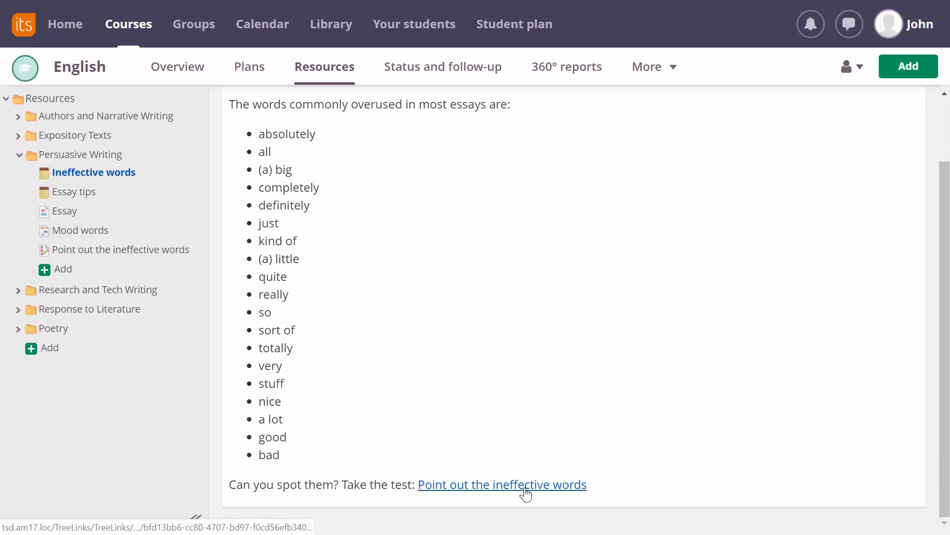
{"action": "left_click", "coordinate": [502, 484]}
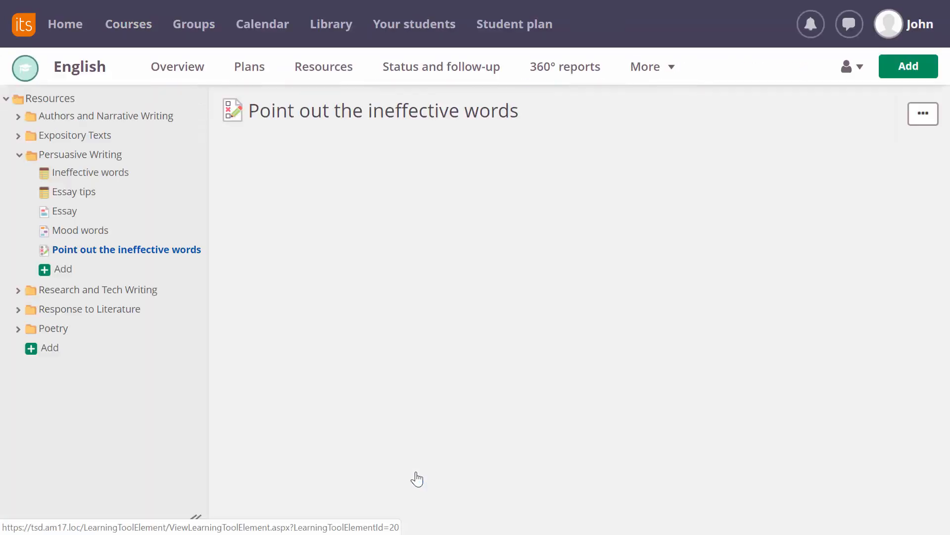
Create a new Page element under the English course Resources.
{"action": "left_click", "coordinate": [126, 249]}
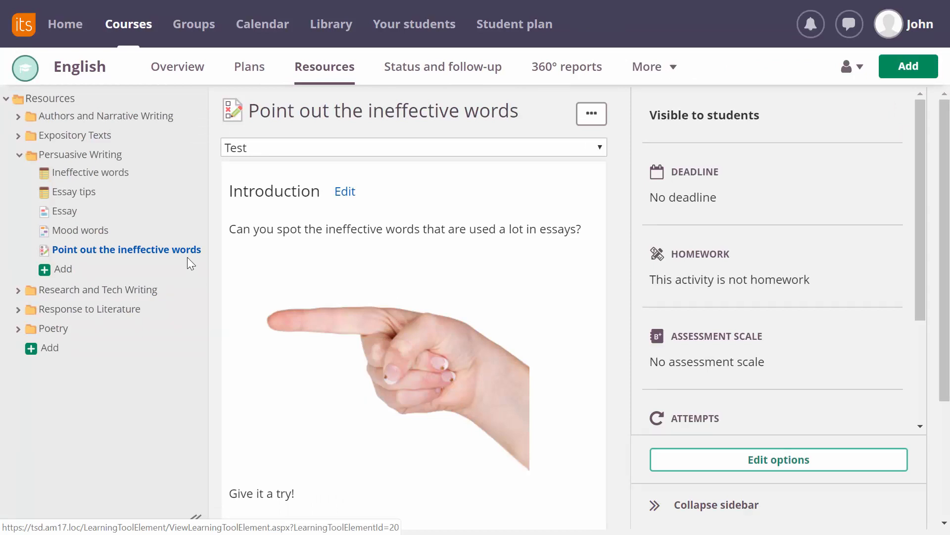
{"action": "mouse_move", "coordinate": [67, 364]}
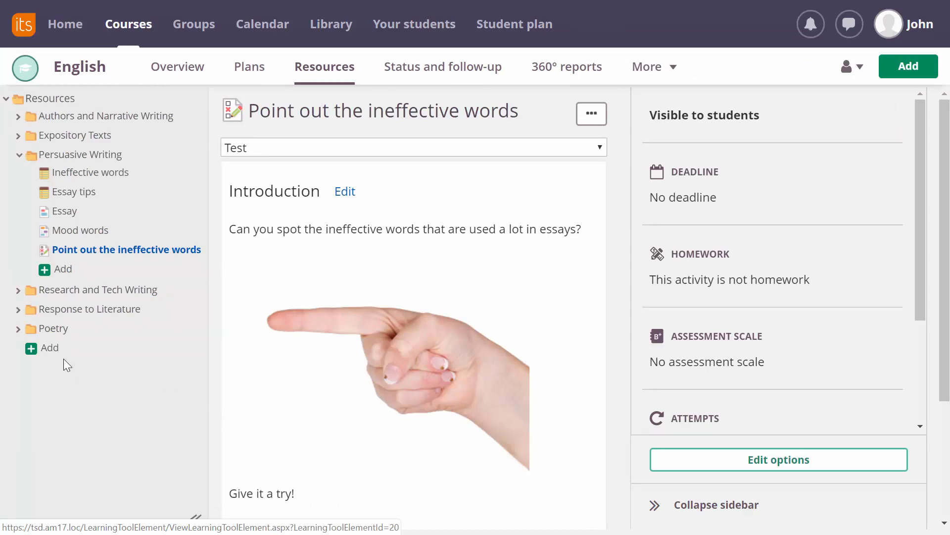
{"action": "left_click", "coordinate": [49, 347]}
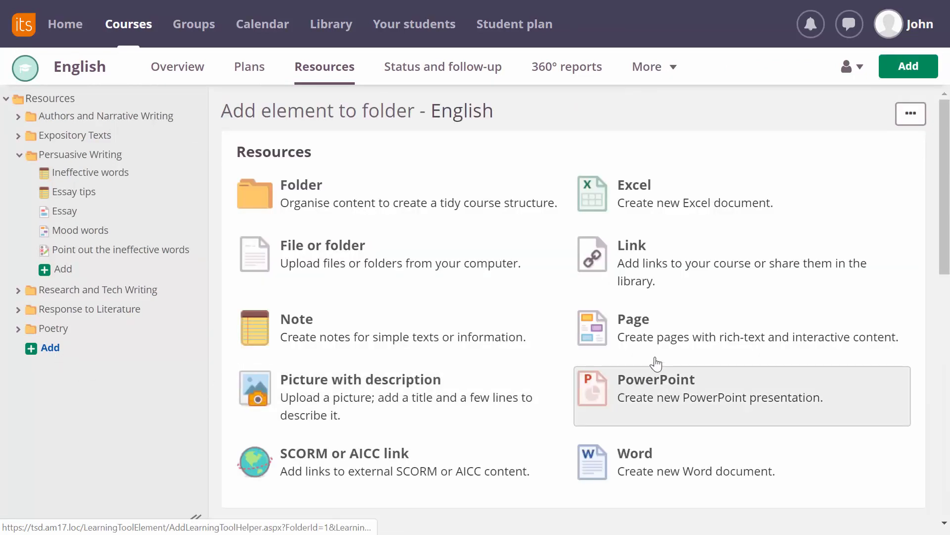
{"action": "left_click", "coordinate": [633, 319]}
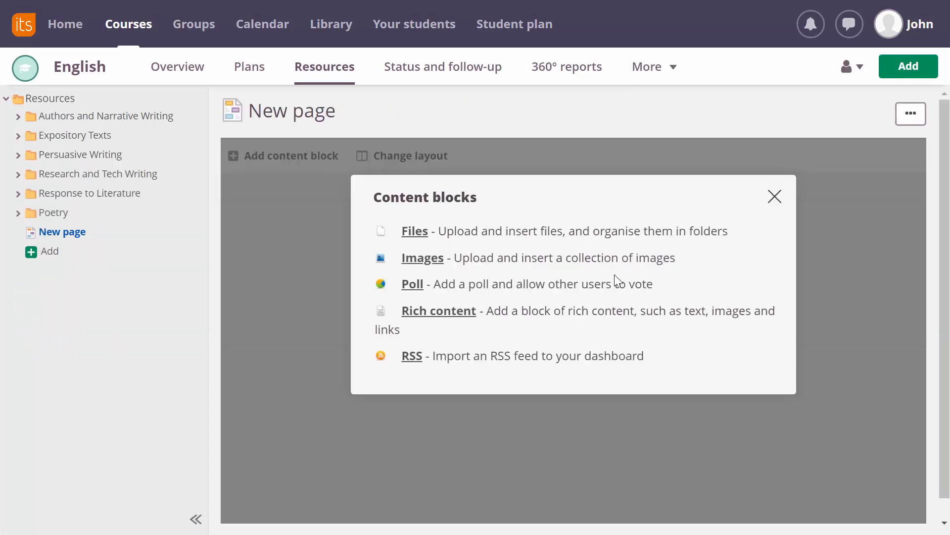
Choose Rich content as the new page's first content block.
{"action": "left_click", "coordinate": [438, 310]}
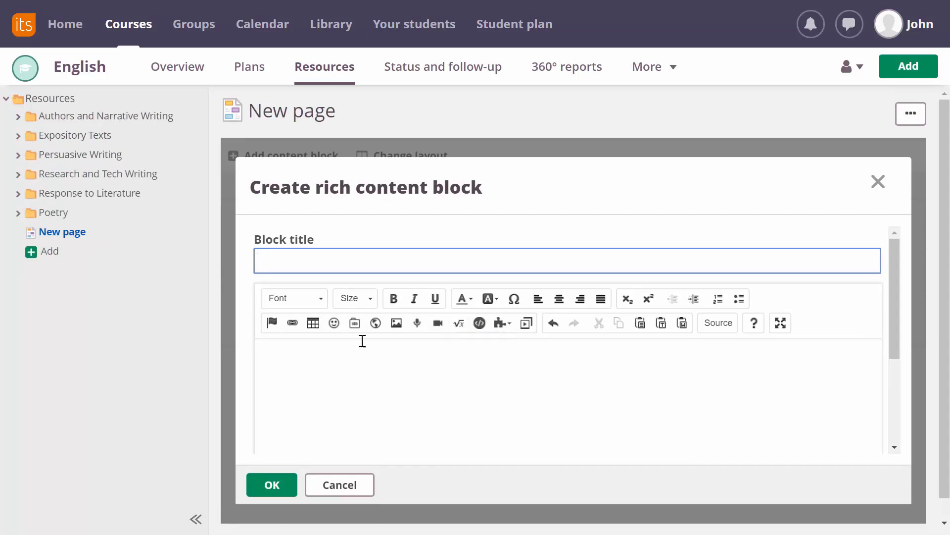
{"action": "mouse_move", "coordinate": [355, 322]}
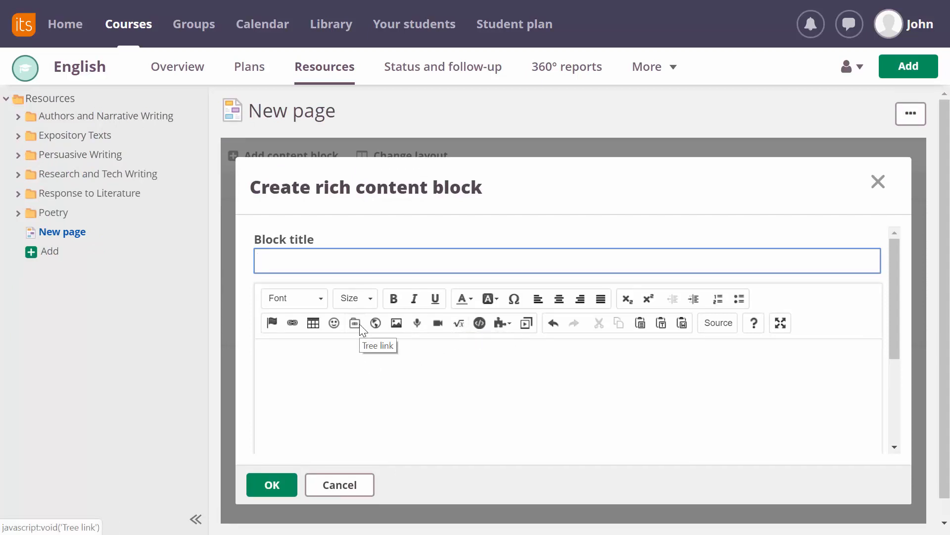